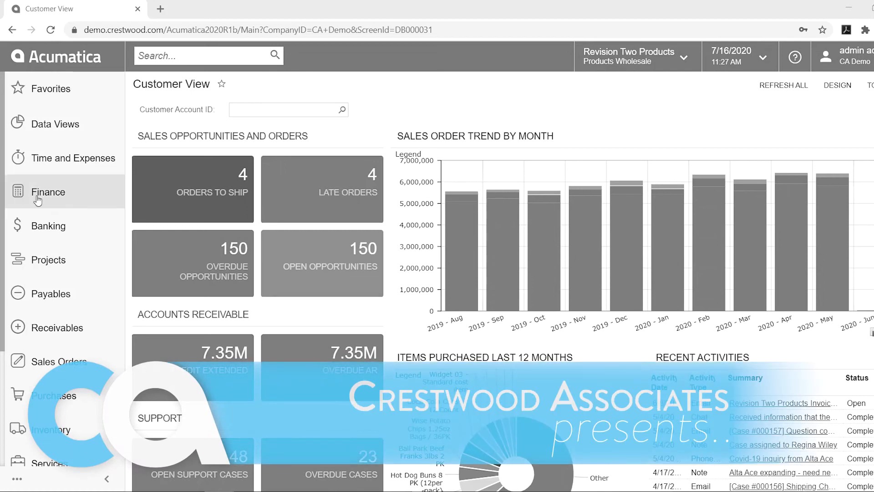
# - Open the Banking workspace from the left navigation pane
pyautogui.click(48, 225)
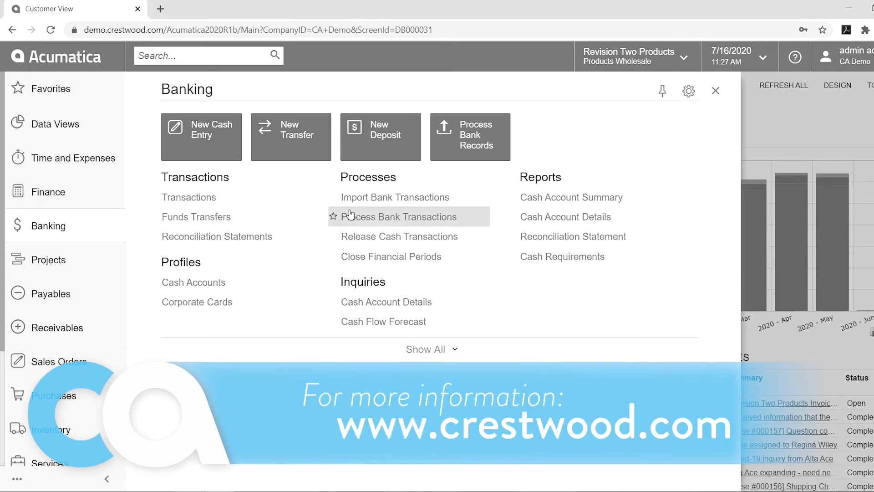
pyautogui.moveTo(387, 202)
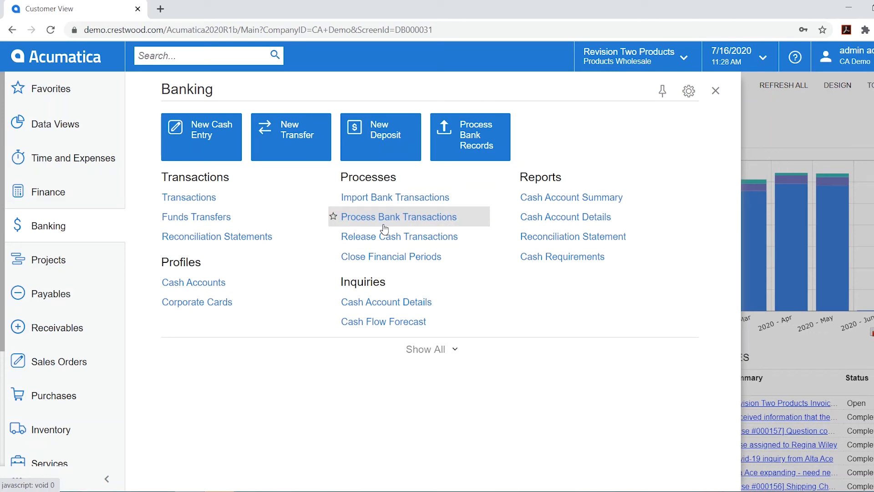
pyautogui.moveTo(219, 237)
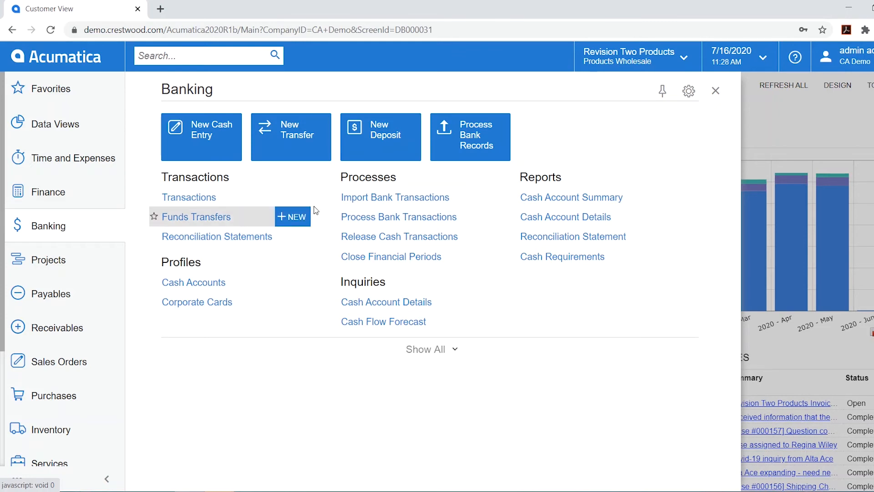
# - Add a new imported bank statement for cash account 10200, dated 3/31/2013
pyautogui.click(395, 197)
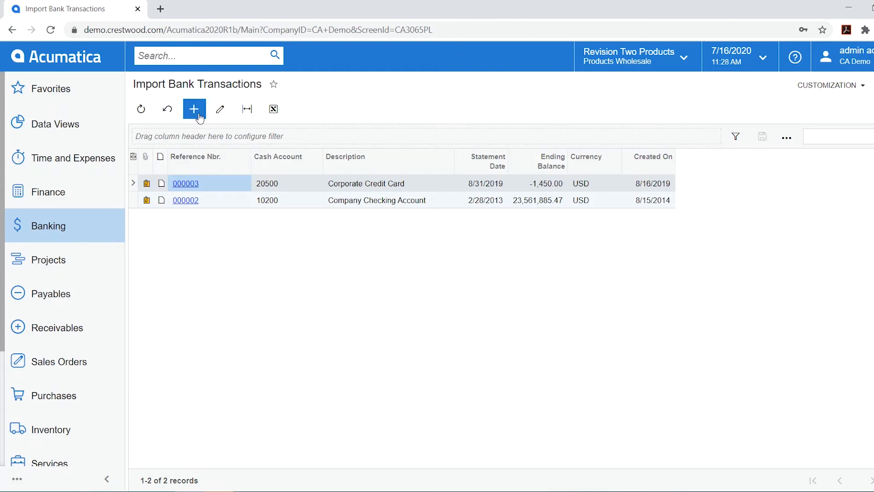
pyautogui.click(194, 109)
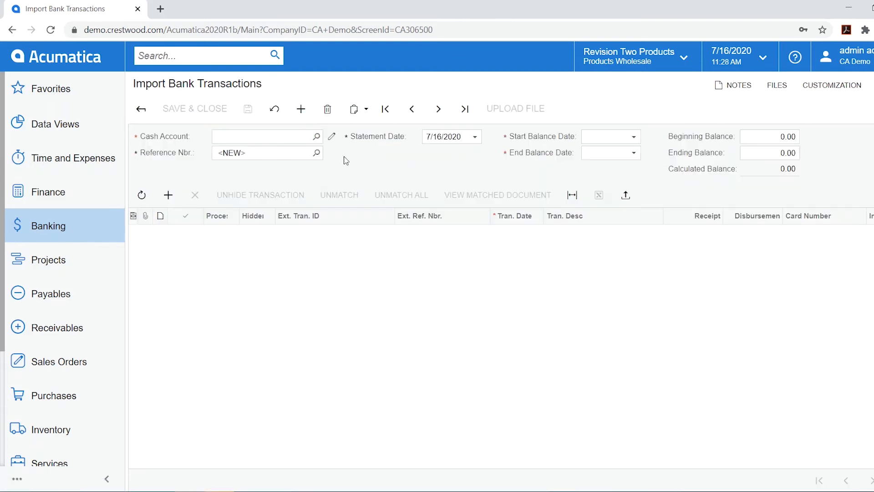
pyautogui.click(316, 137)
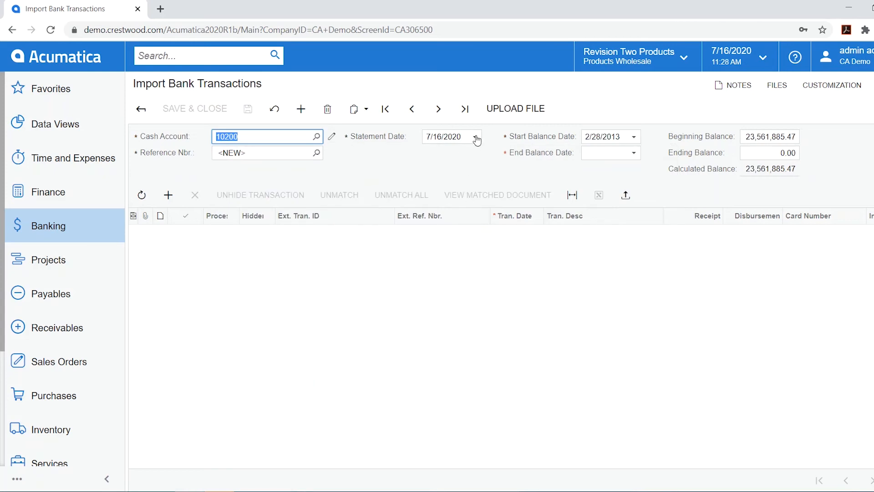
pyautogui.moveTo(534, 146)
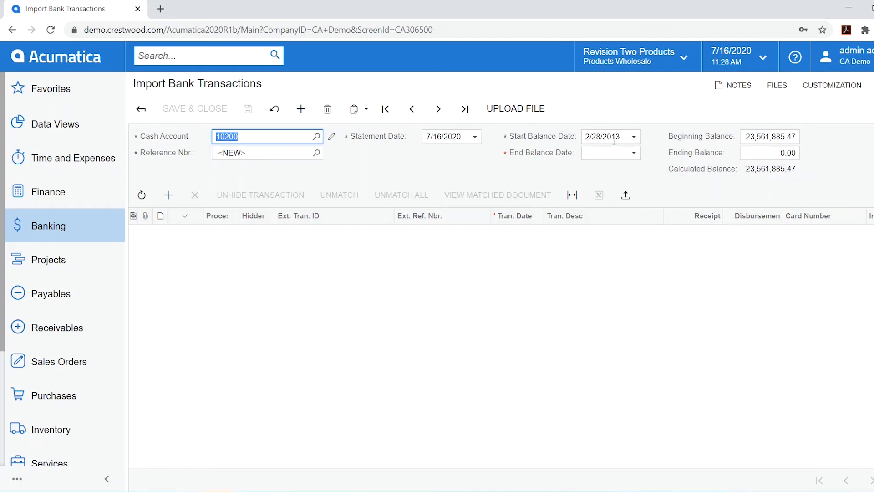
pyautogui.moveTo(469, 136)
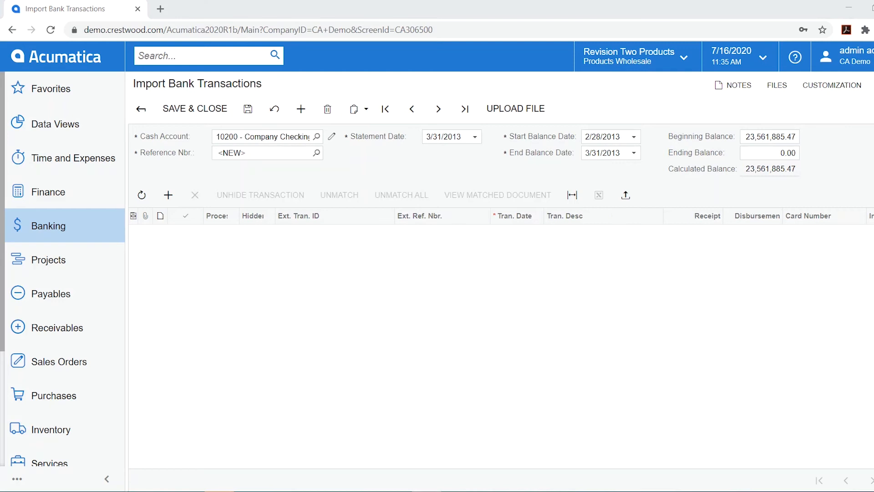
pyautogui.moveTo(494, 174)
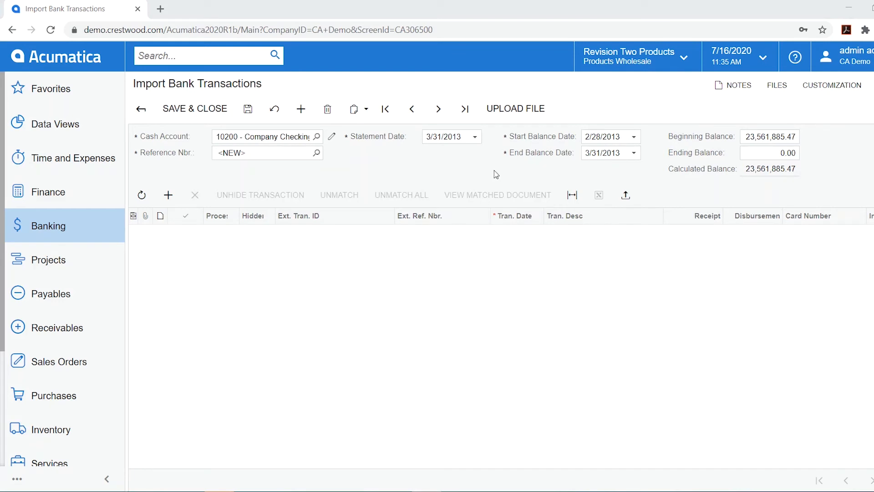
pyautogui.moveTo(611, 177)
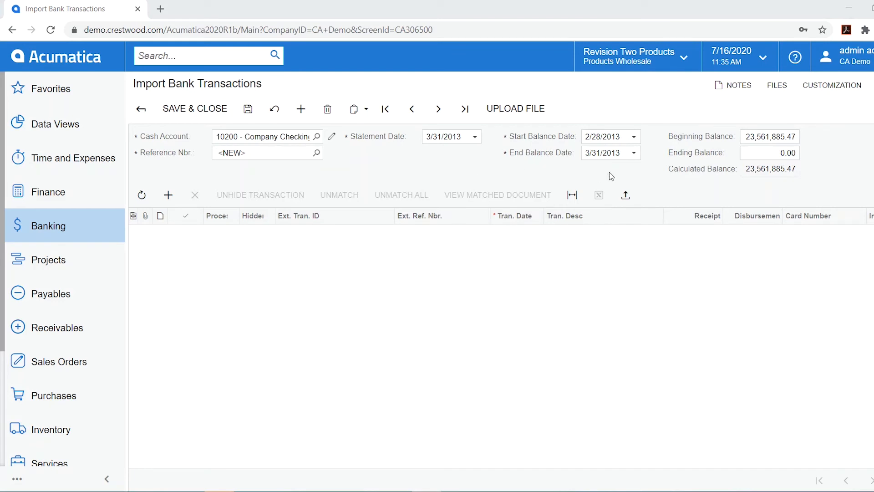
pyautogui.moveTo(514, 109)
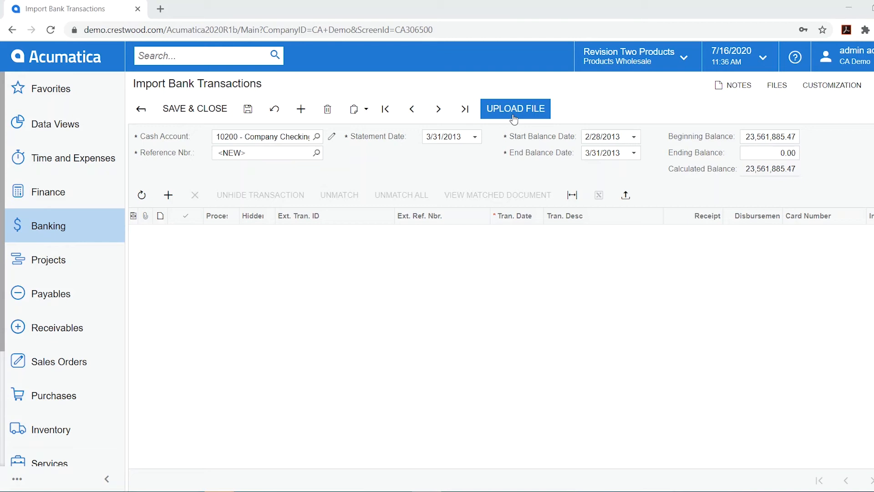
pyautogui.moveTo(497, 168)
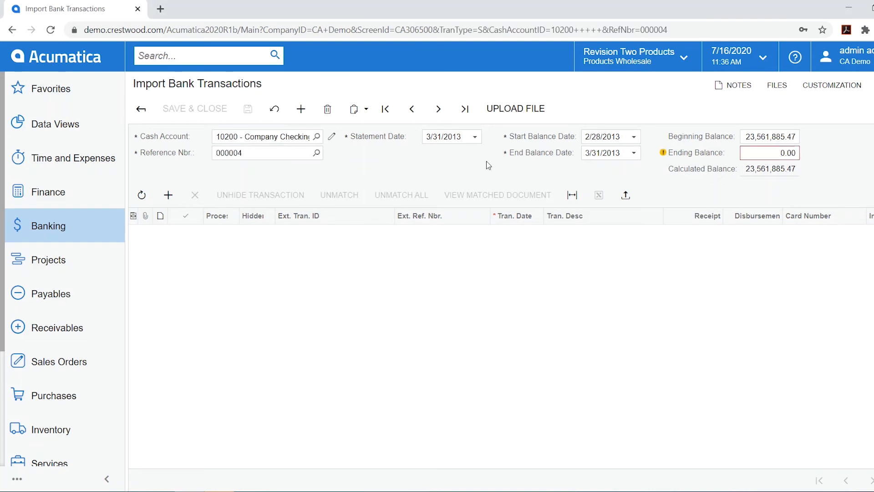
pyautogui.moveTo(507, 173)
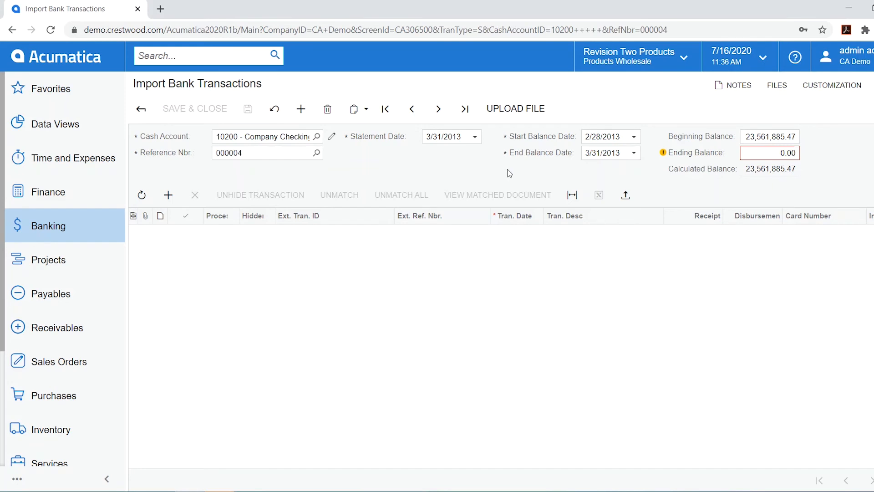
pyautogui.moveTo(512, 138)
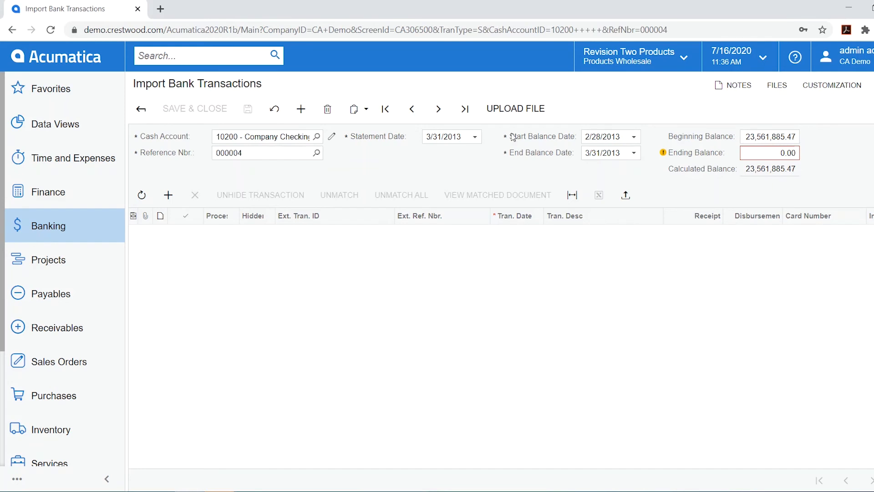
# - Import AccountDetails20130301-0331.xlsx with Common settings and save the statement
pyautogui.click(514, 108)
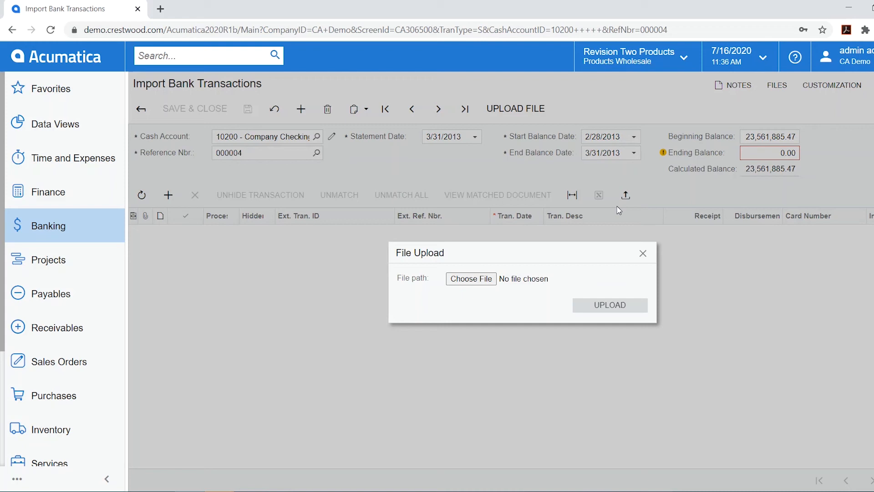
pyautogui.click(470, 279)
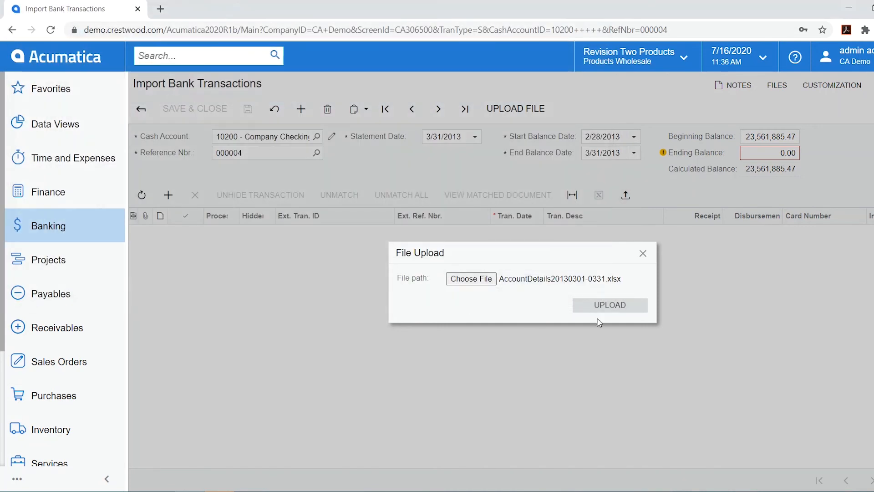
pyautogui.click(610, 306)
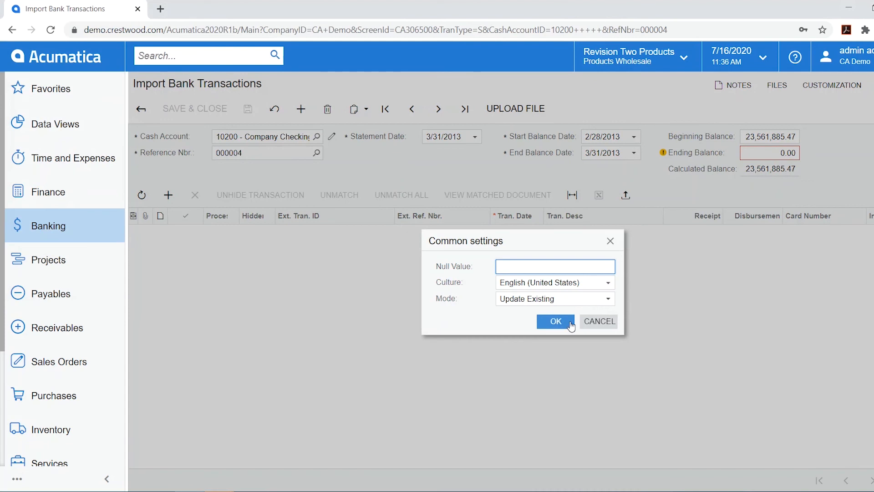
pyautogui.click(555, 321)
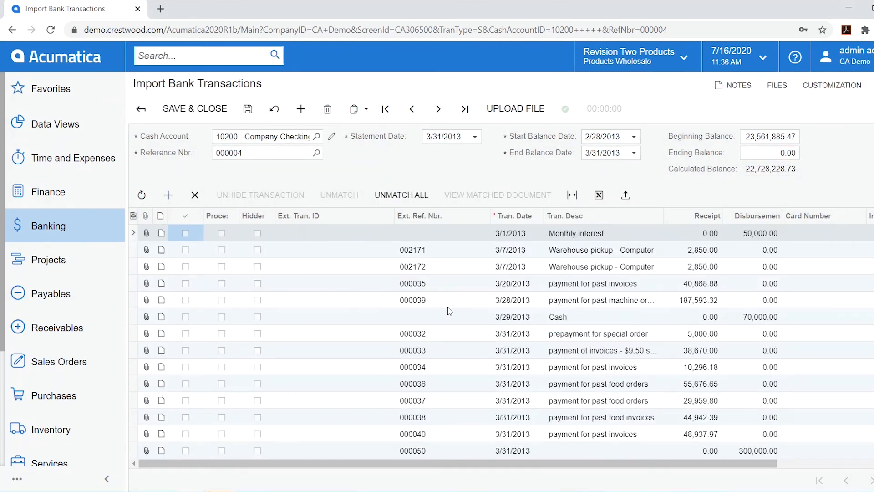
pyautogui.click(248, 108)
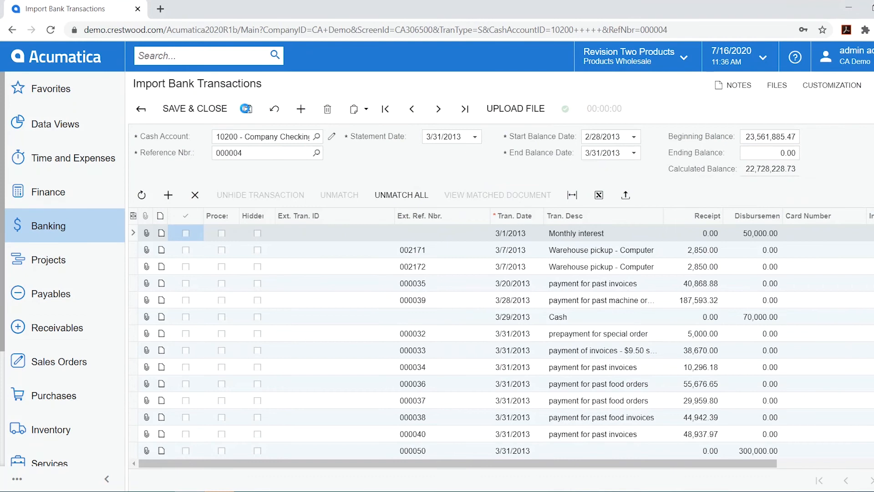
pyautogui.moveTo(246, 109)
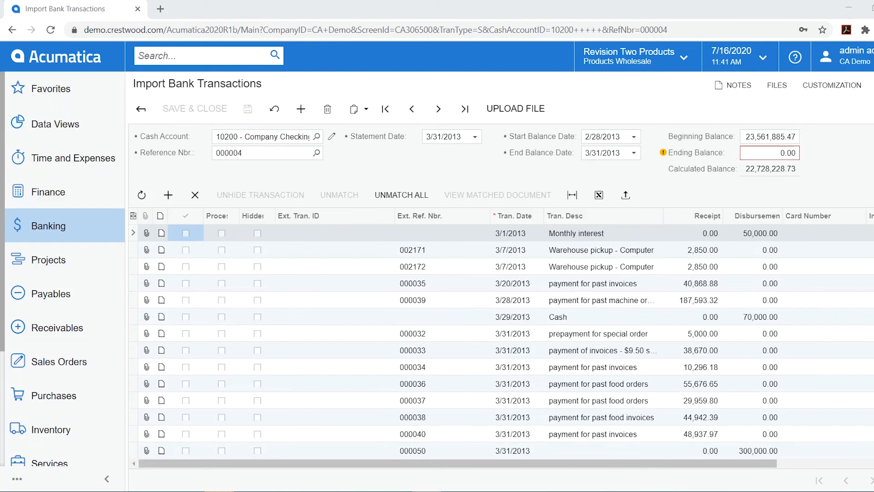
pyautogui.moveTo(66, 234)
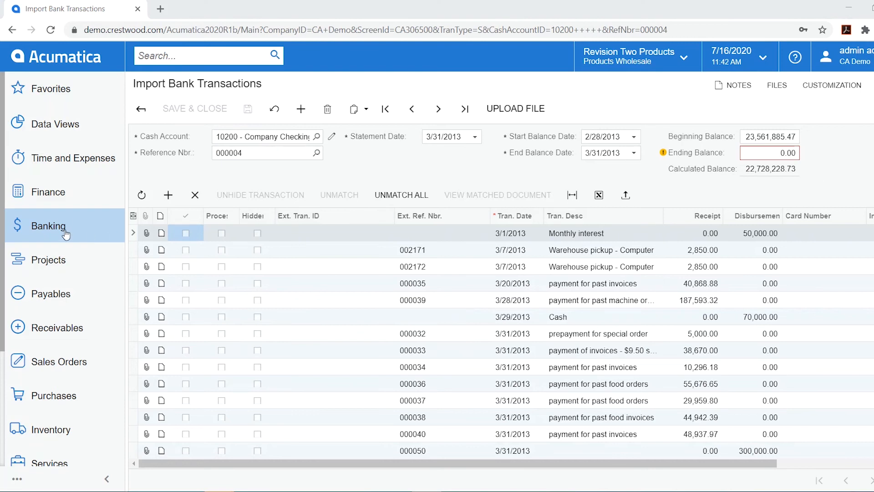
# - Load account 10200 in Process Bank Transactions and view matches for transaction 000035
pyautogui.click(49, 226)
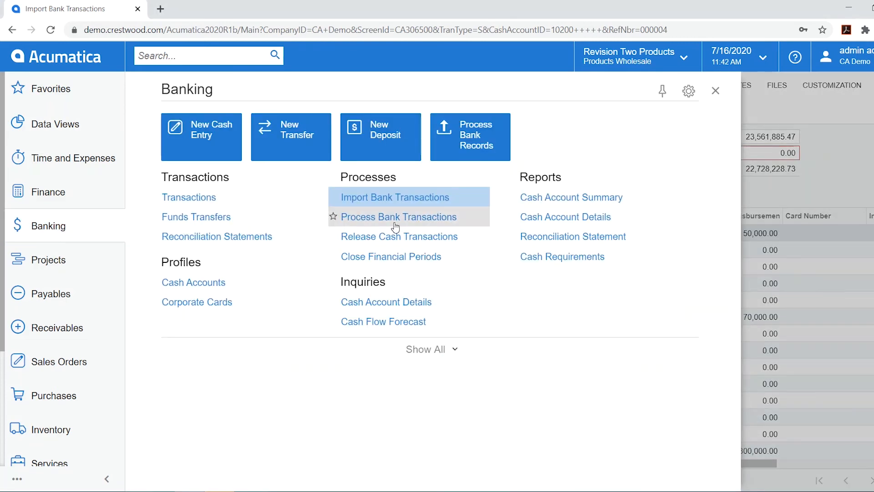
pyautogui.click(398, 217)
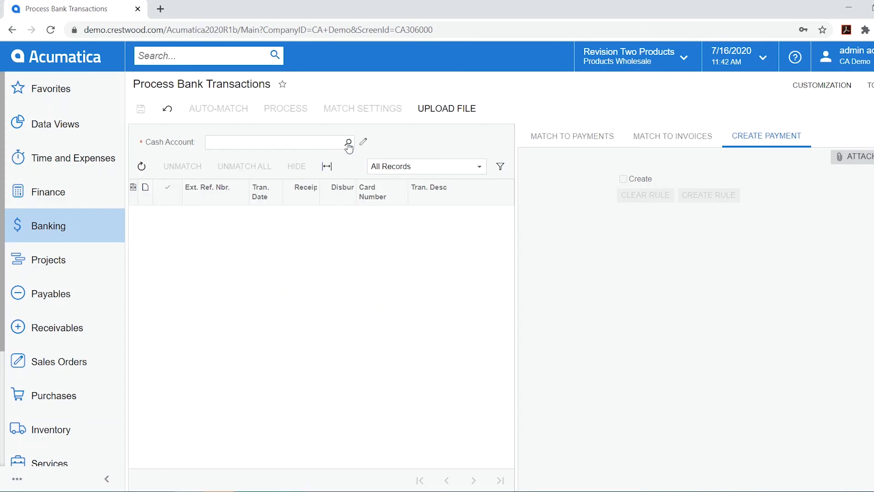
pyautogui.click(348, 142)
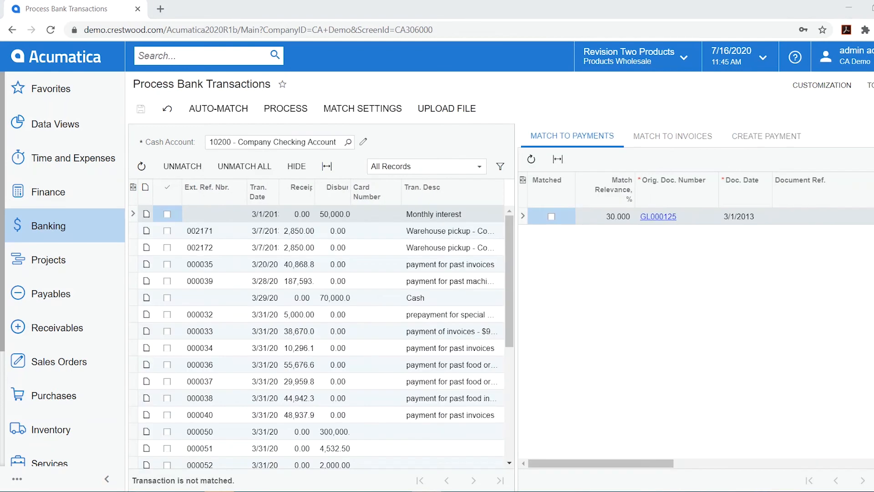
pyautogui.moveTo(520, 298)
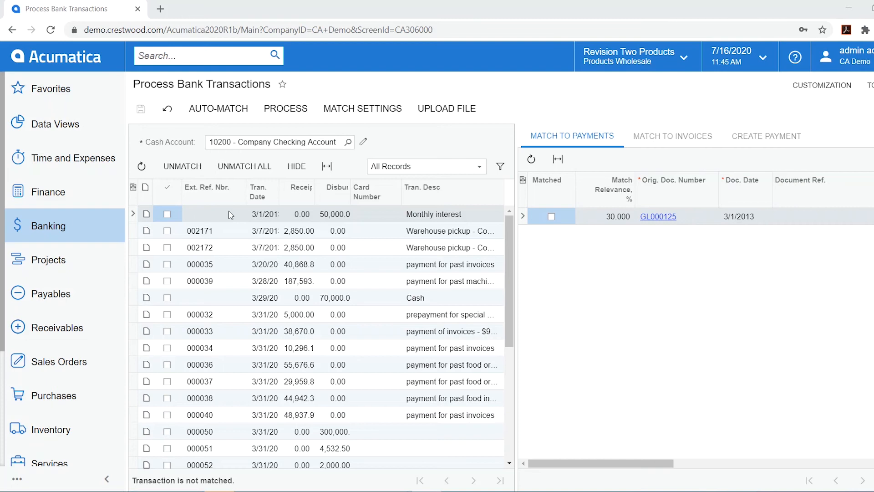
pyautogui.moveTo(611, 224)
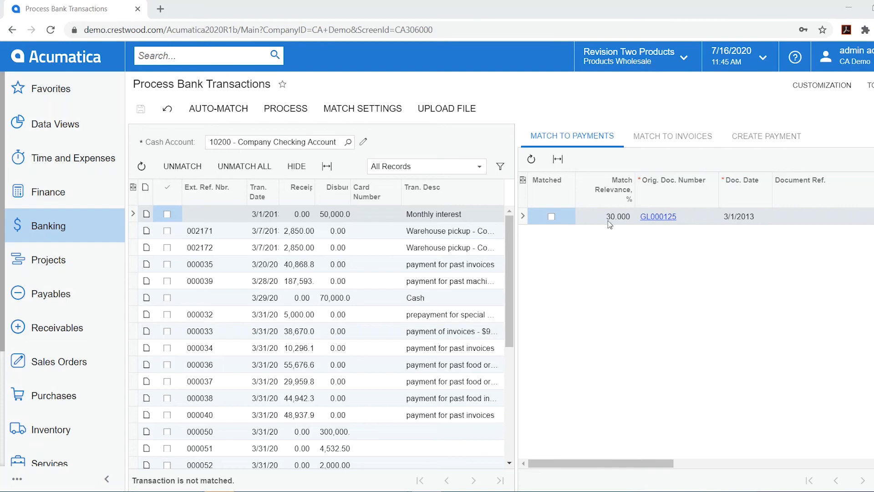
pyautogui.moveTo(607, 225)
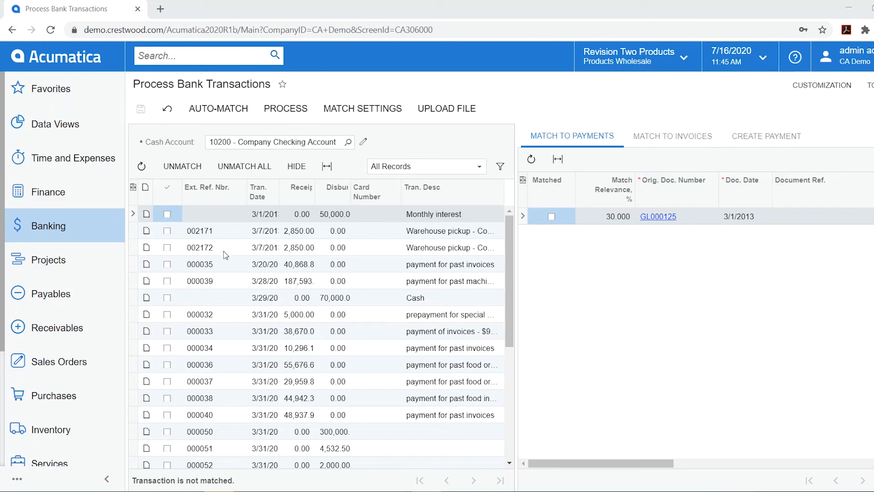
pyautogui.click(199, 247)
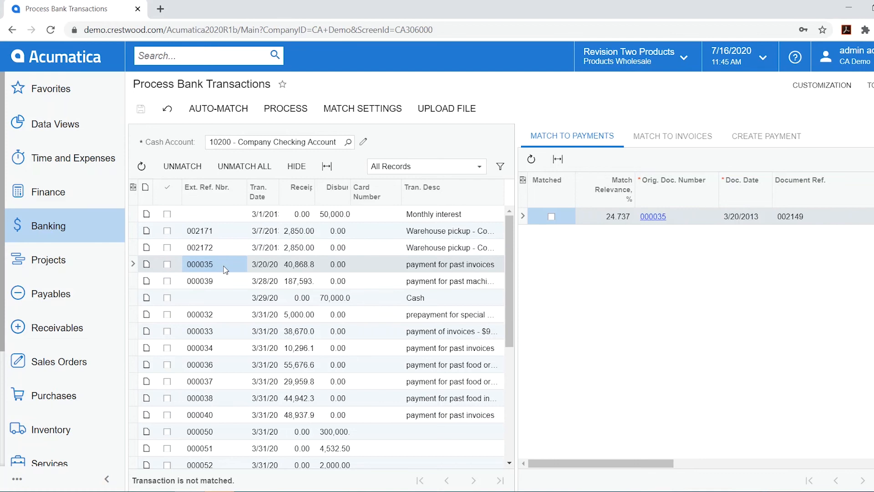
pyautogui.moveTo(226, 262)
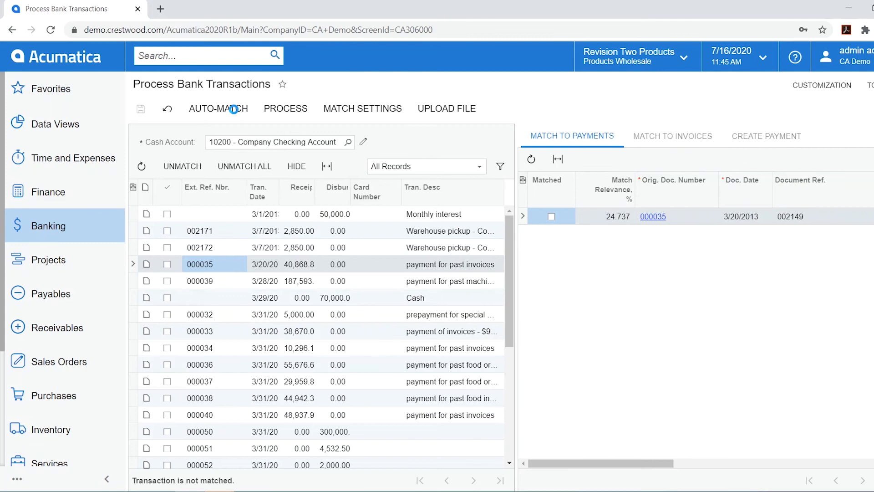
# - Run Auto-Match, leaving only warehouse pickups 002171 and 002172 unmatched
pyautogui.click(218, 108)
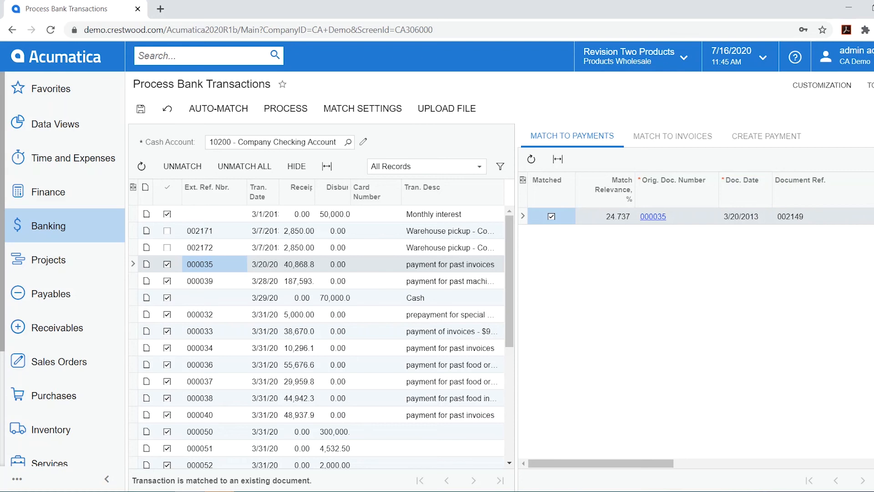
pyautogui.moveTo(650, 154)
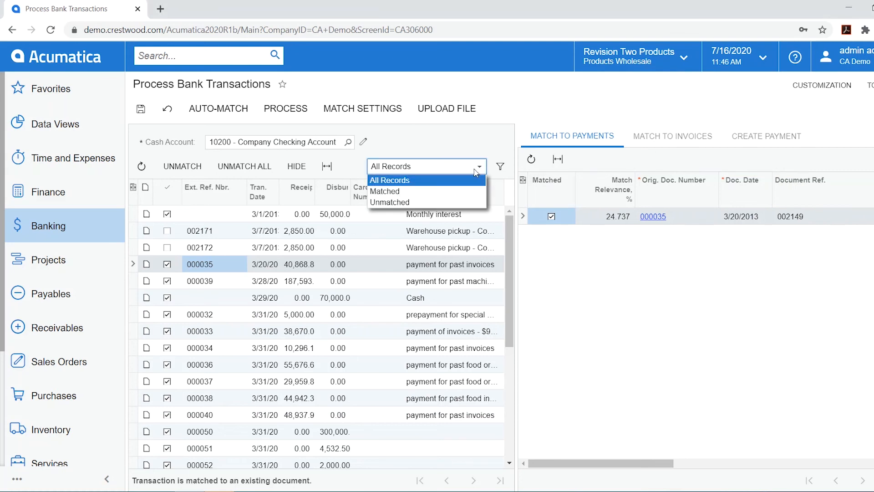
# - Match warehouse pickups 002171 and 002172 to their payments, then show all records
pyautogui.click(390, 201)
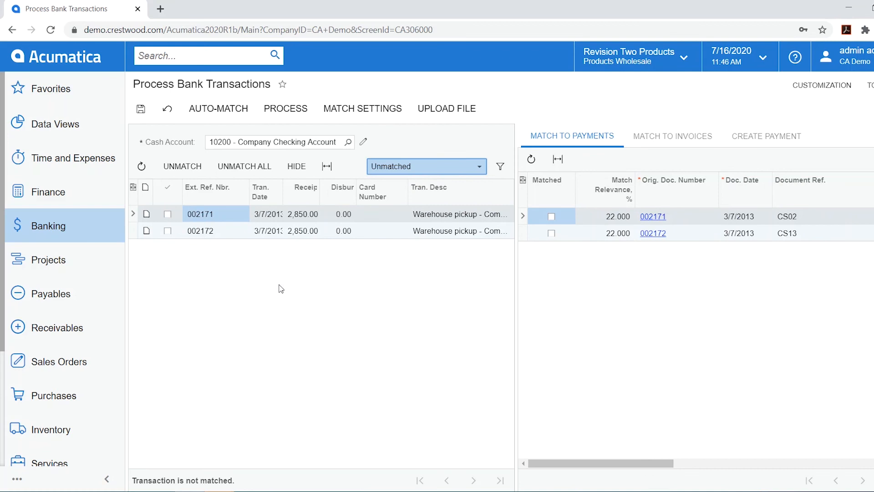
pyautogui.moveTo(256, 292)
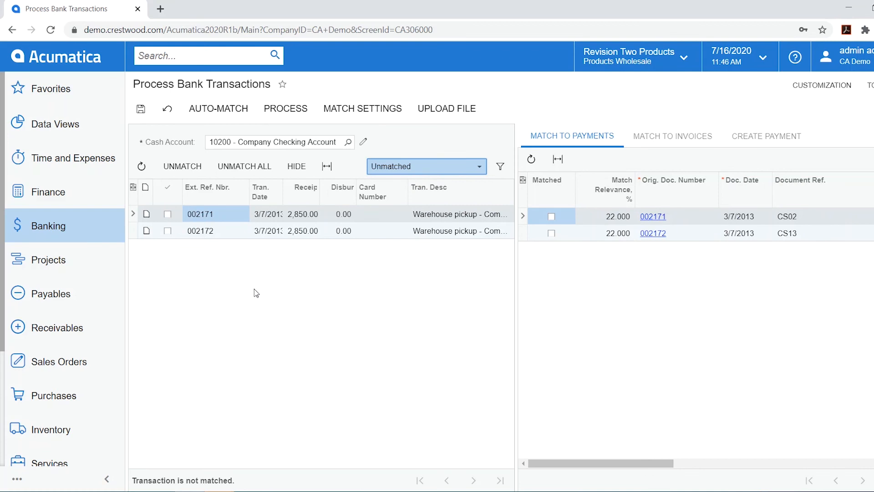
pyautogui.click(223, 230)
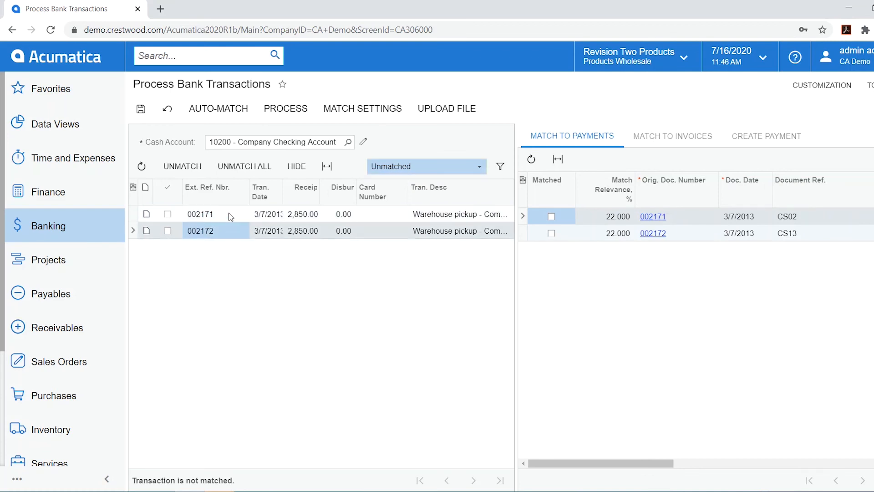
pyautogui.click(200, 214)
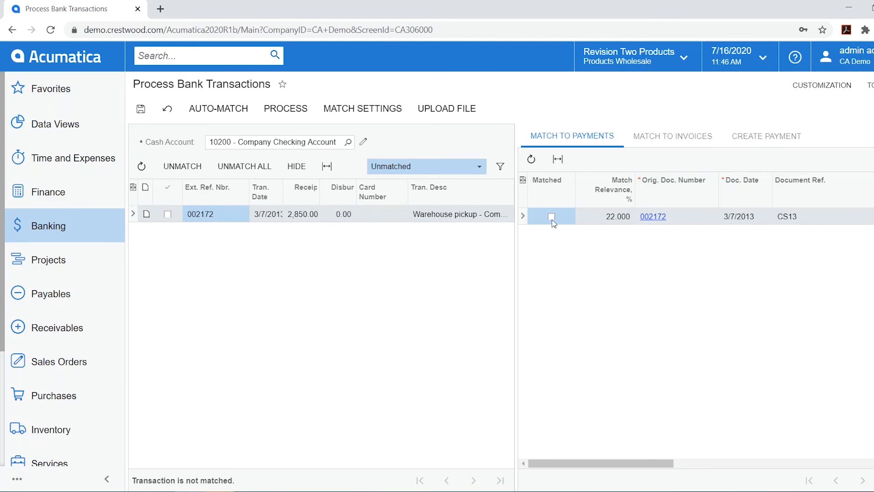
pyautogui.click(766, 136)
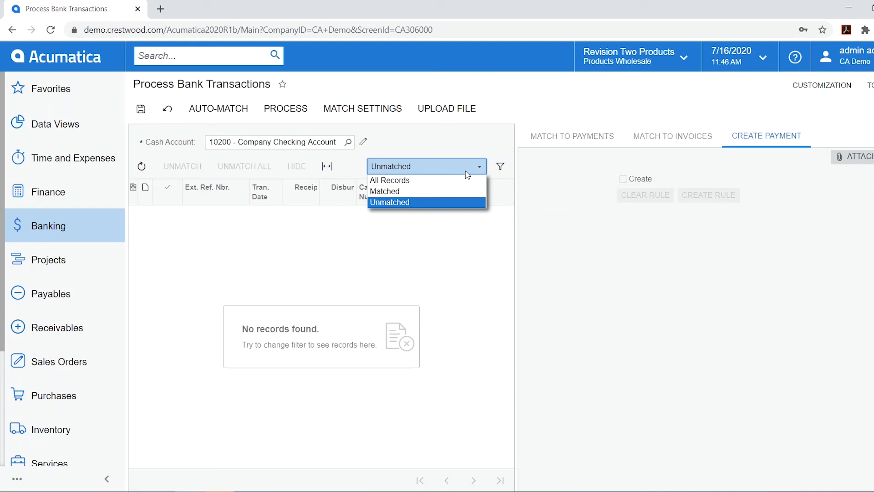
pyautogui.click(389, 180)
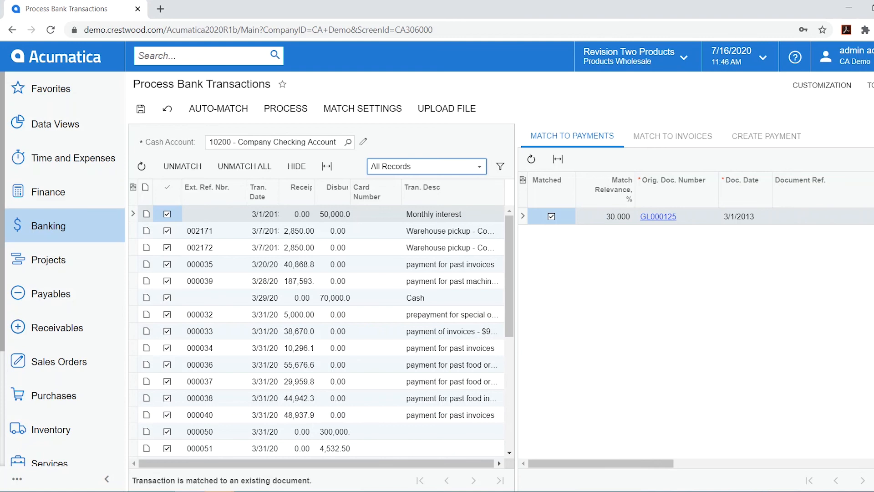
# - Save the matches and process all matched checking transactions
pyautogui.click(141, 108)
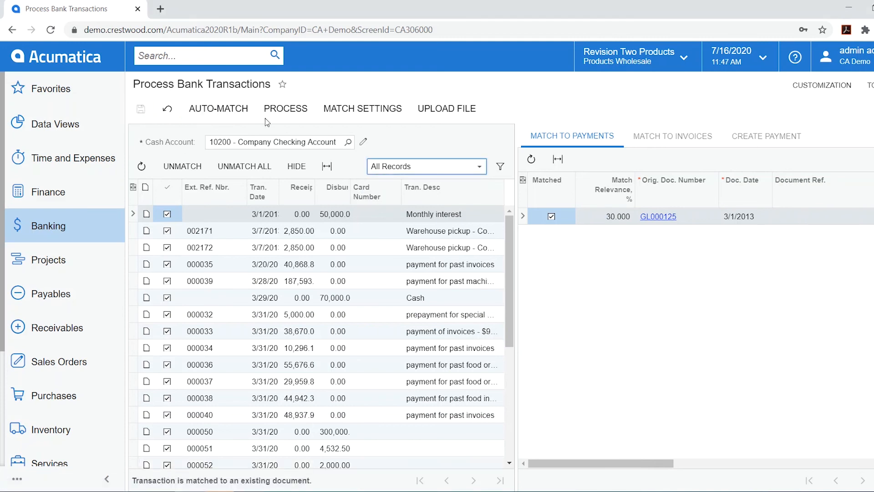
pyautogui.click(286, 109)
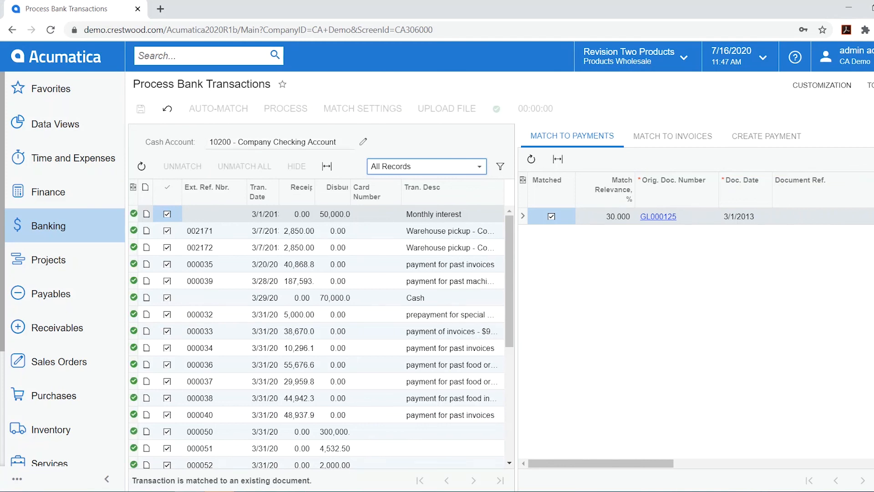
pyautogui.moveTo(55, 233)
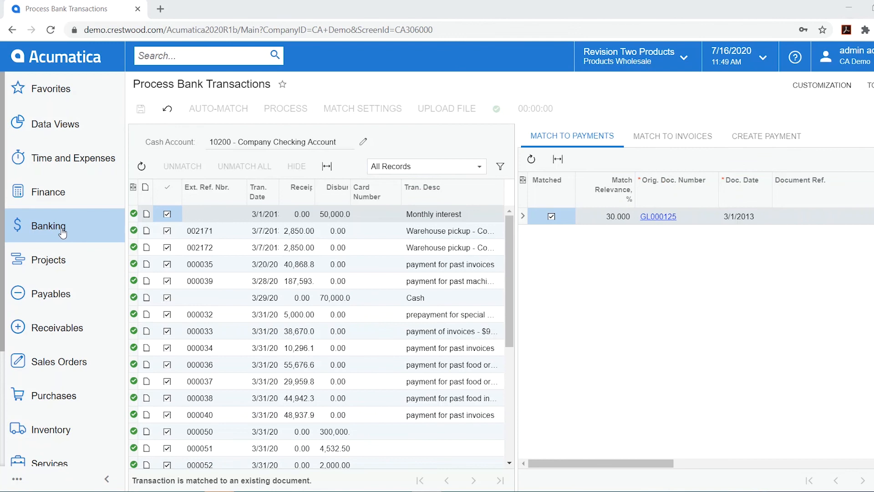
# - Create a reconciliation statement for cash account 10200 Company Checking Account
pyautogui.click(49, 226)
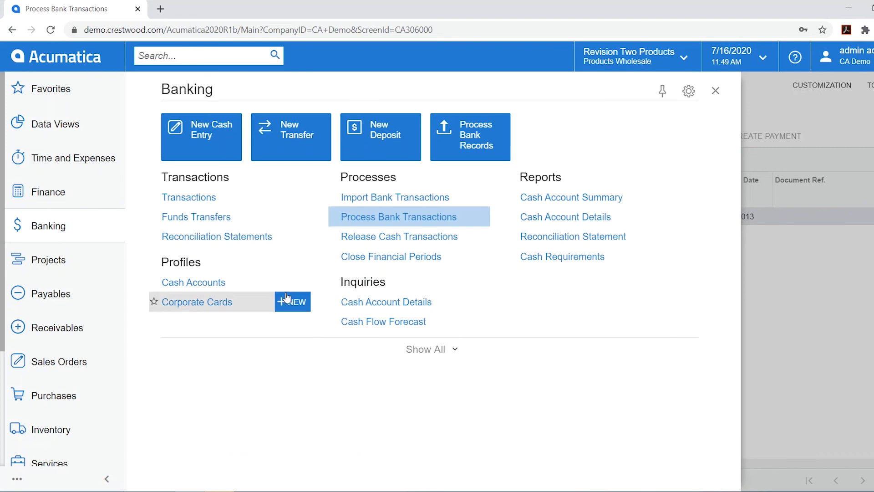
pyautogui.click(217, 236)
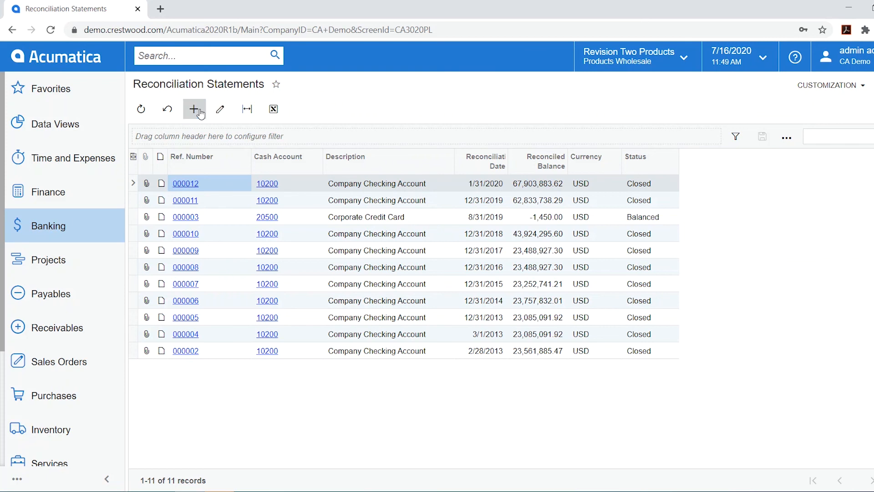
pyautogui.click(194, 109)
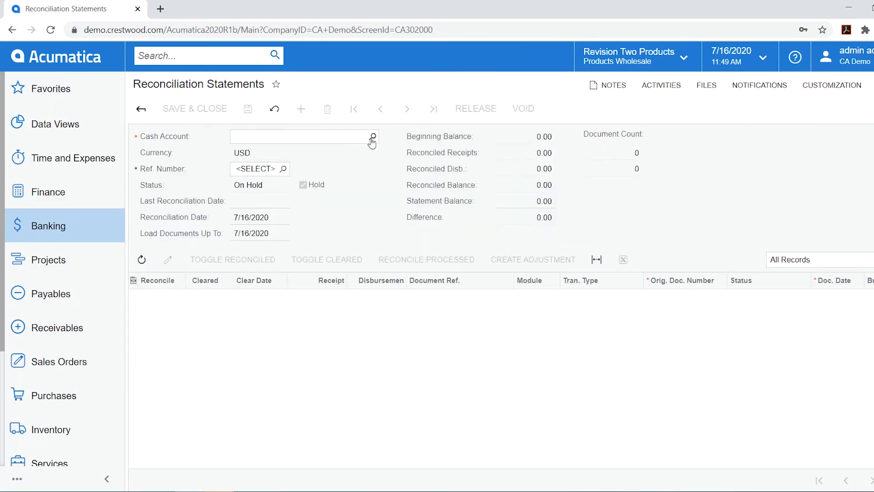
pyautogui.click(373, 137)
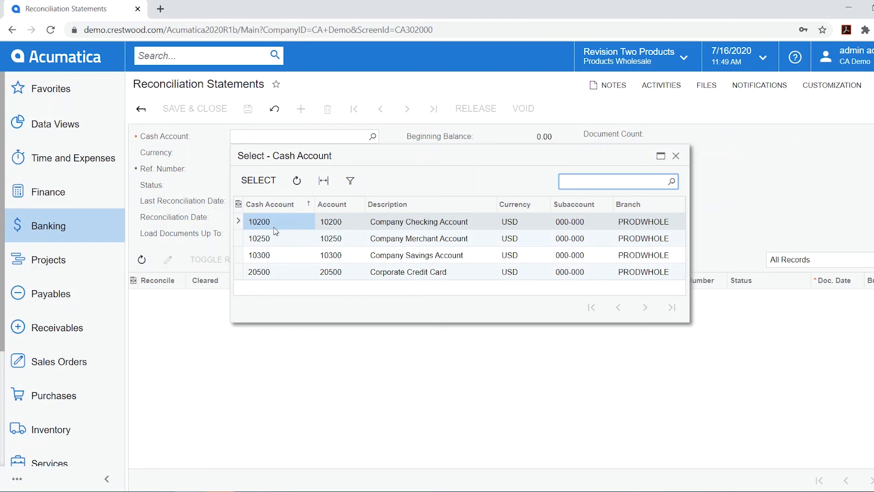
pyautogui.click(259, 221)
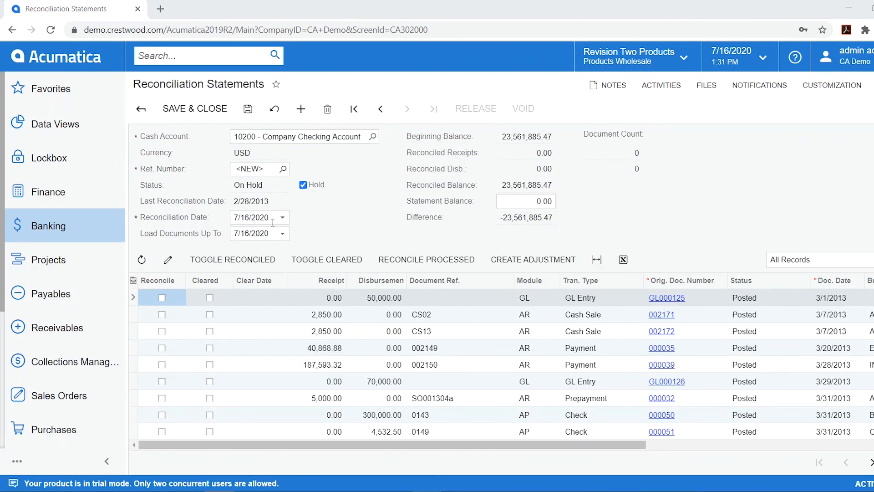
# - Set reconciliation date 3/31/2013 and statement balance 22,728,228.73
pyautogui.click(254, 217)
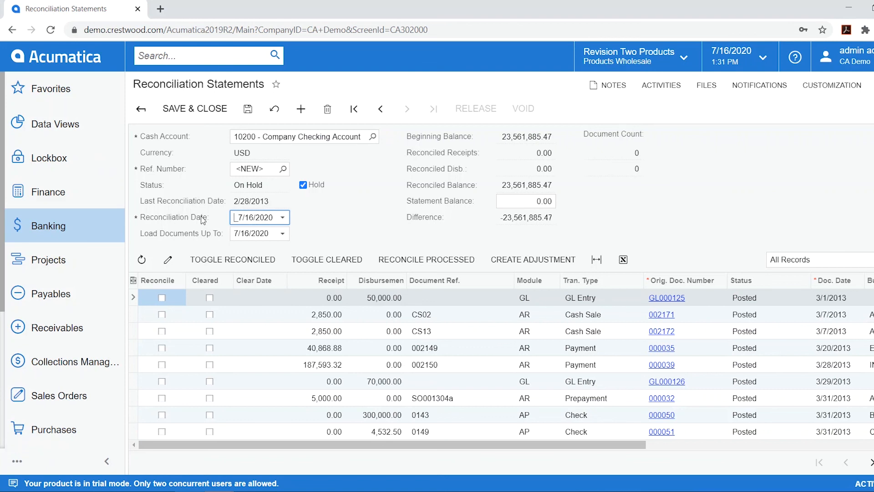
pyautogui.write('03/31/2020')
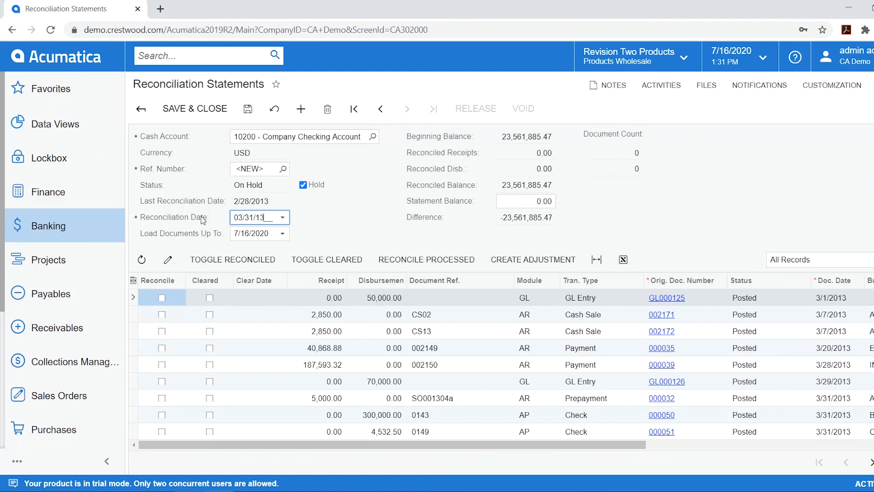
pyautogui.click(526, 201)
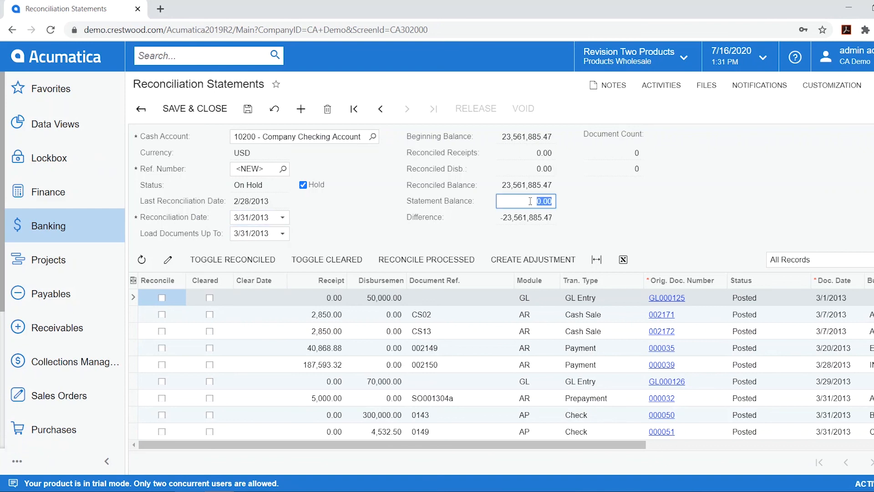
pyautogui.write('2272828.73')
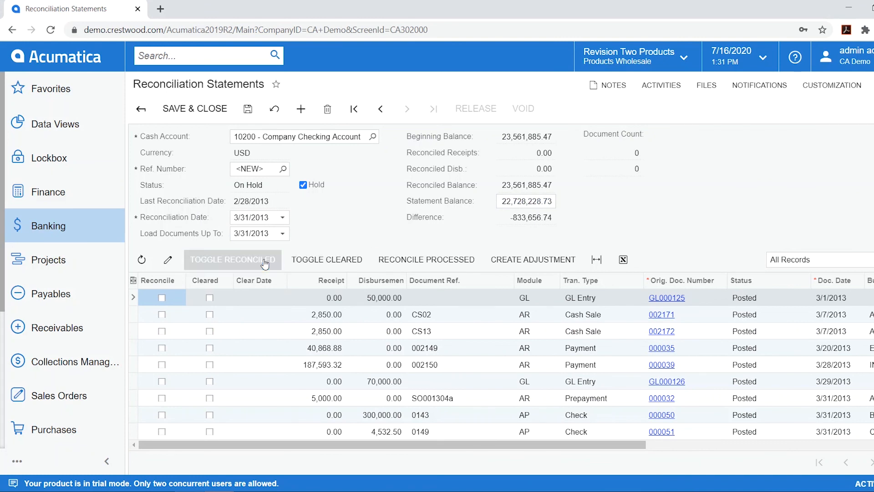
# - Toggle every listed document to reconciled, cleared 3/31/2013, bringing the difference to 0.00
pyautogui.click(232, 259)
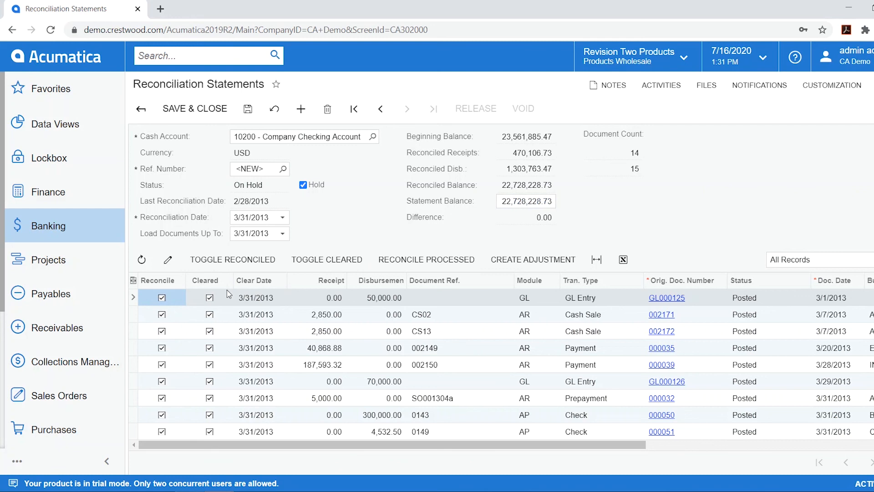
pyautogui.moveTo(219, 426)
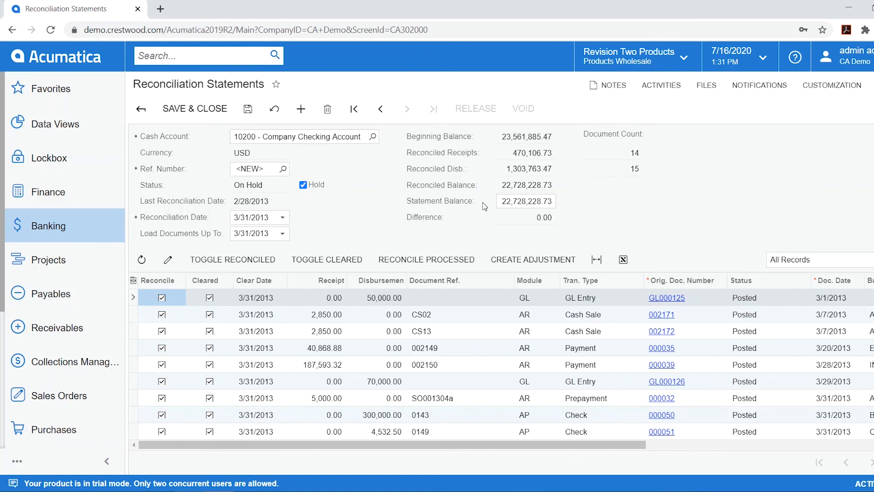
pyautogui.moveTo(547, 231)
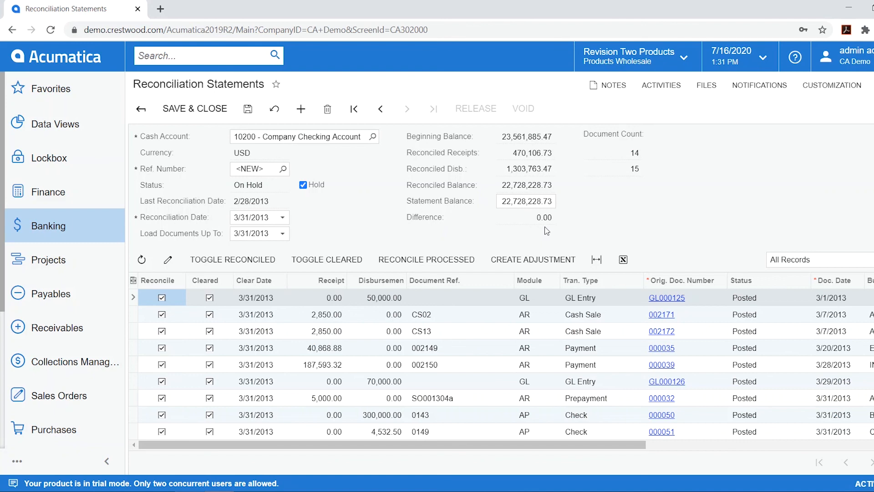
pyautogui.moveTo(297, 191)
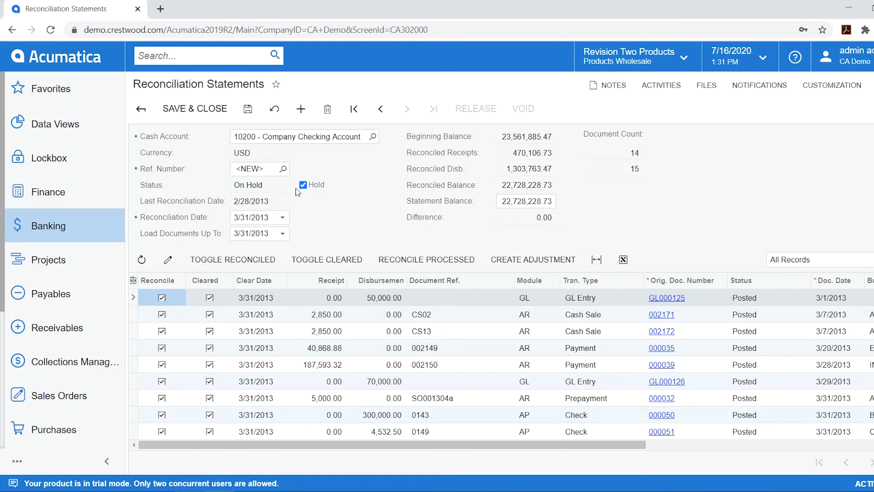
pyautogui.moveTo(238, 129)
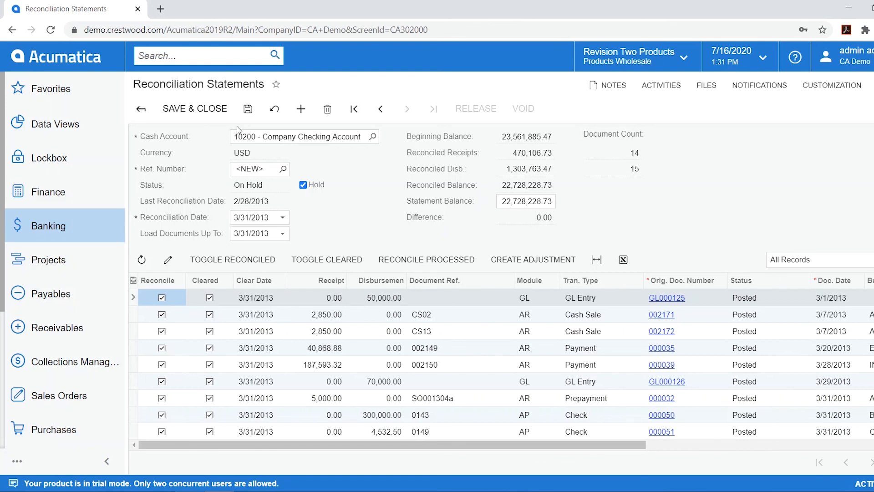
# - Take reconciliation statement 000004 off hold and release it with a 0.00 difference
pyautogui.click(303, 184)
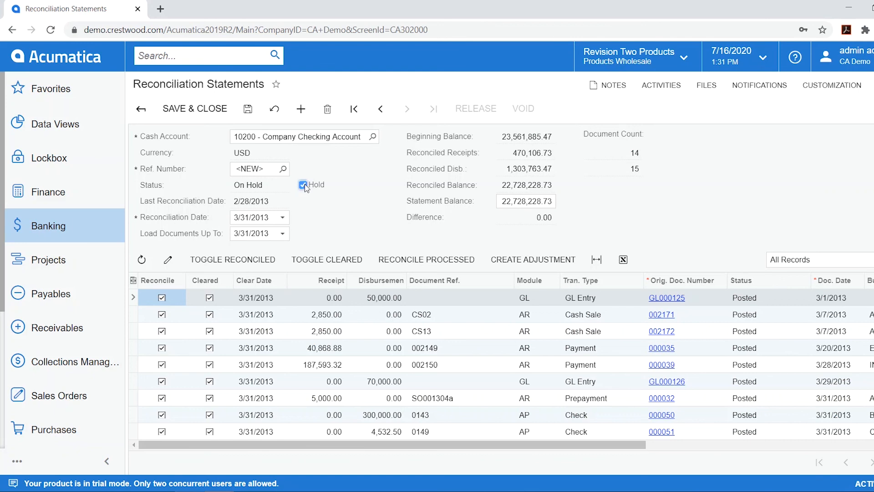
pyautogui.click(303, 184)
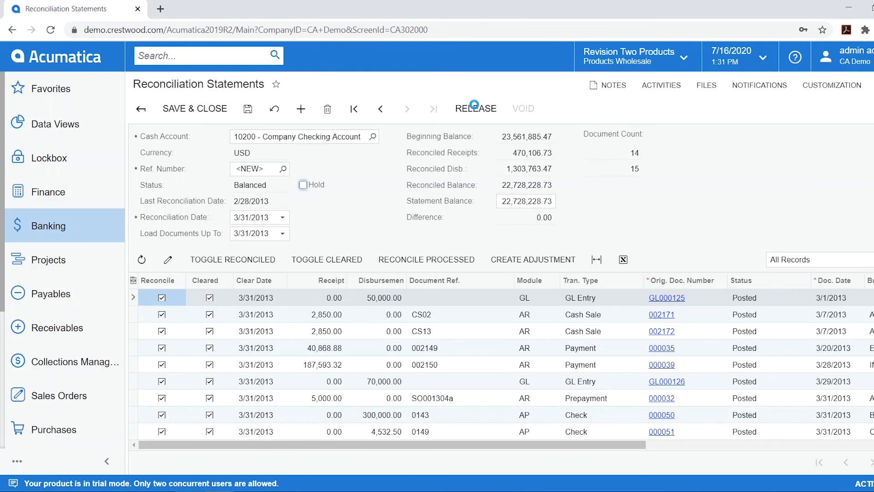
pyautogui.click(475, 109)
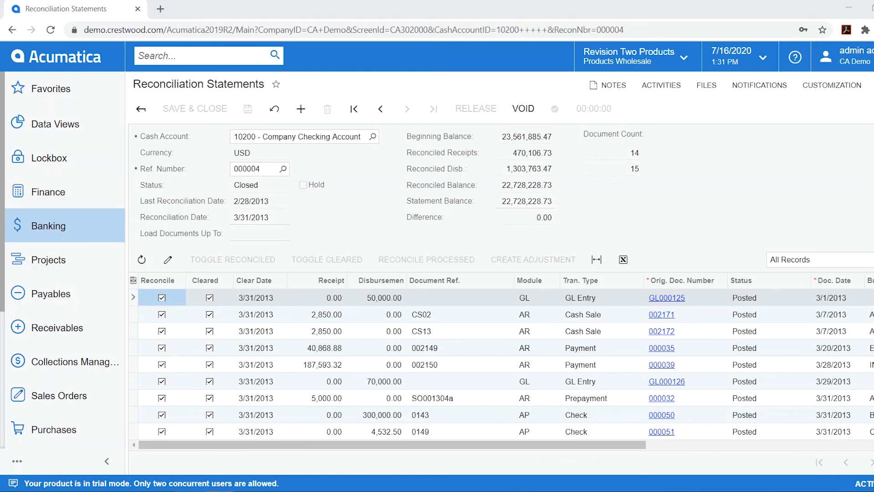